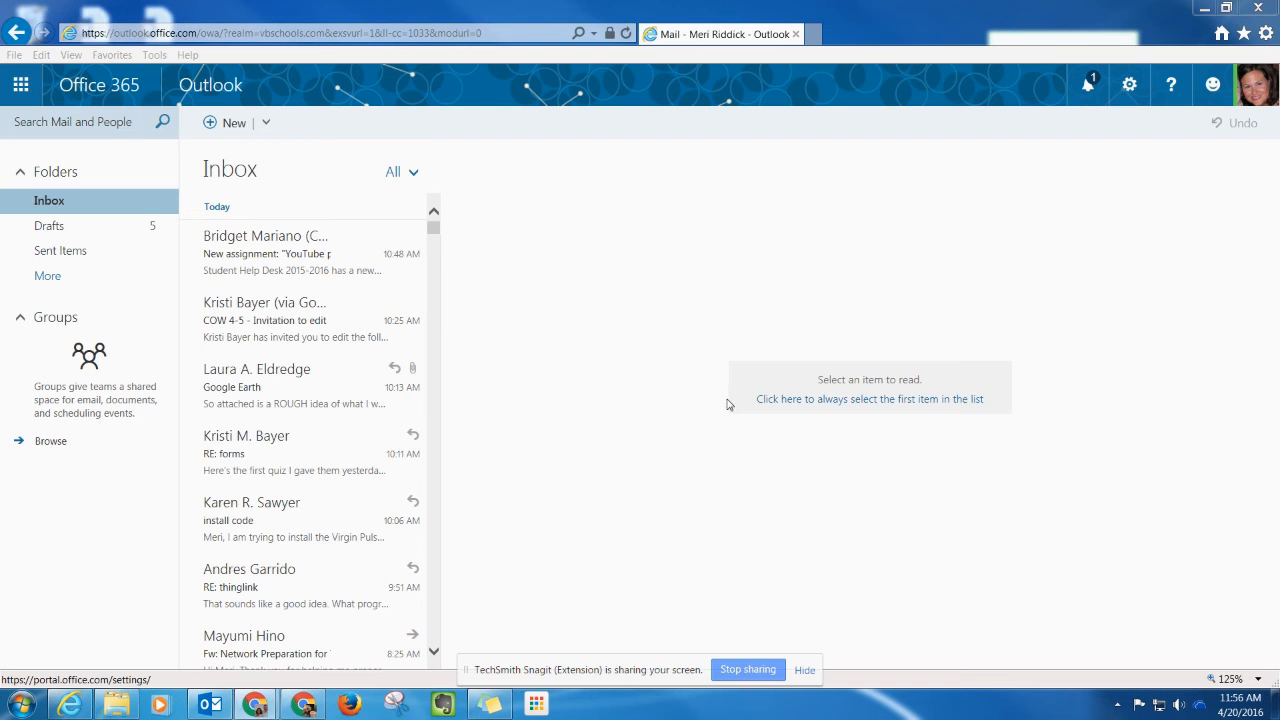
mouse_move(740, 350)
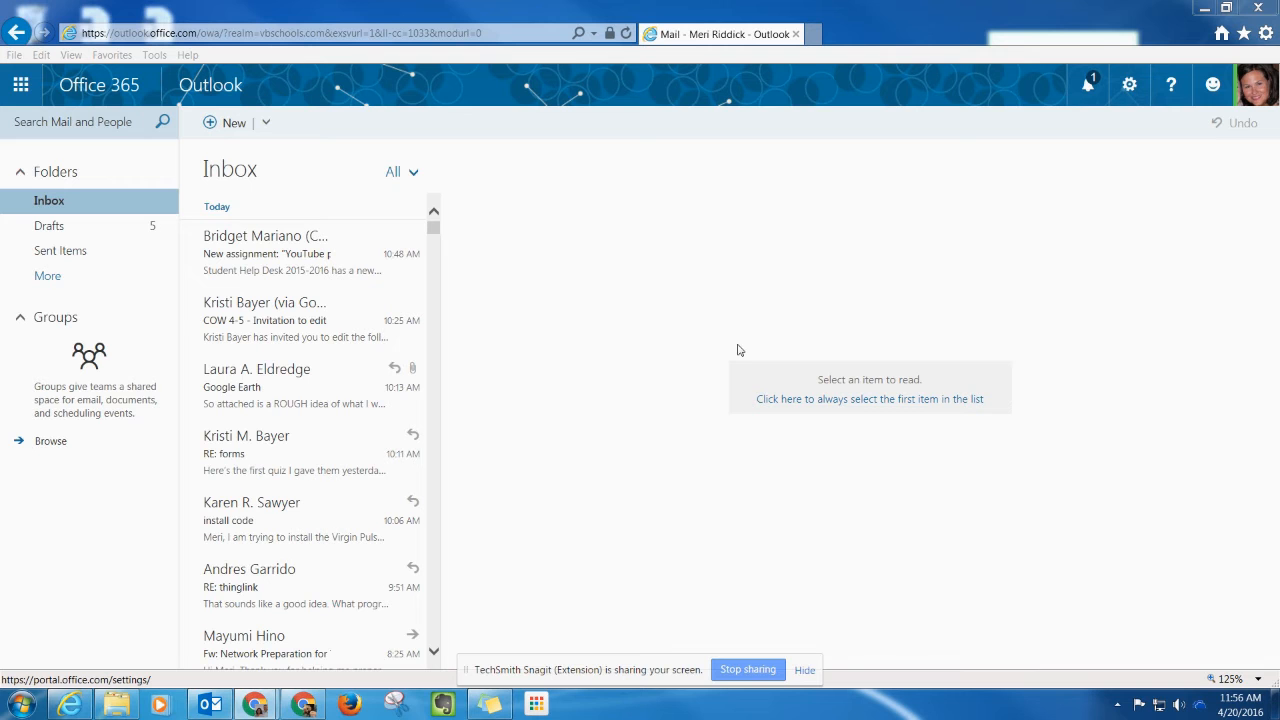
mouse_move(1138, 120)
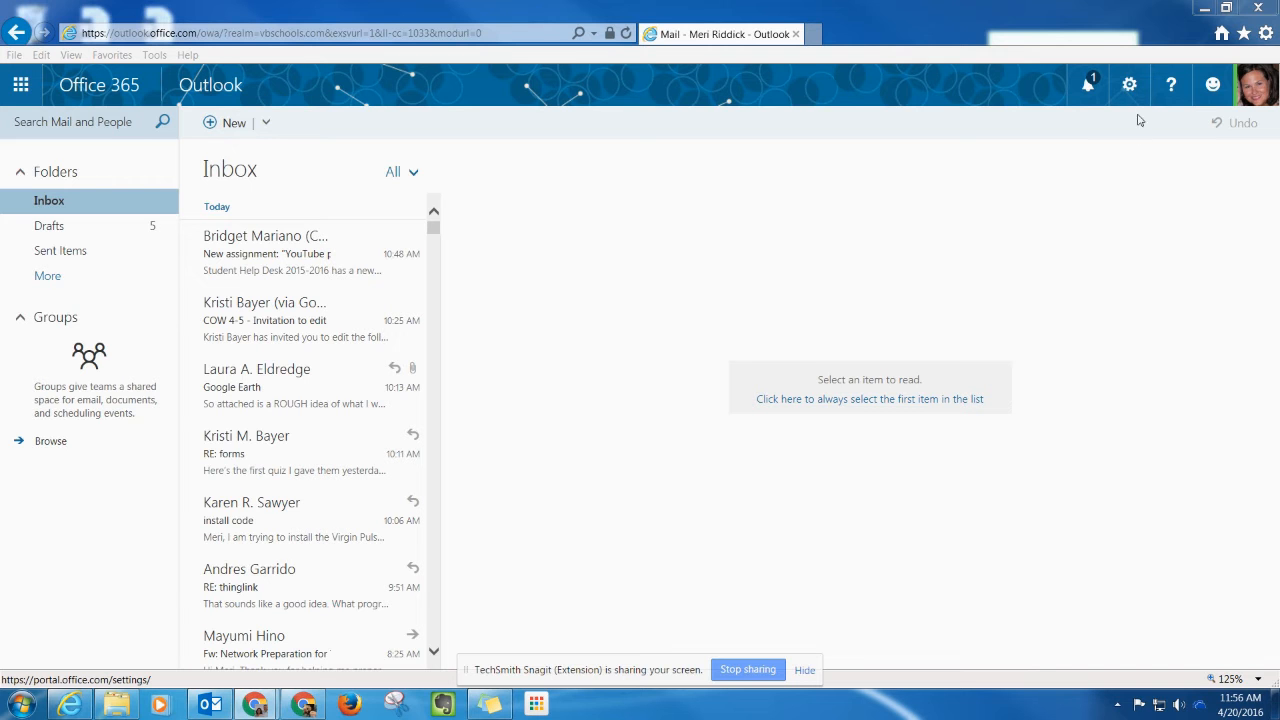
mouse_move(1129, 84)
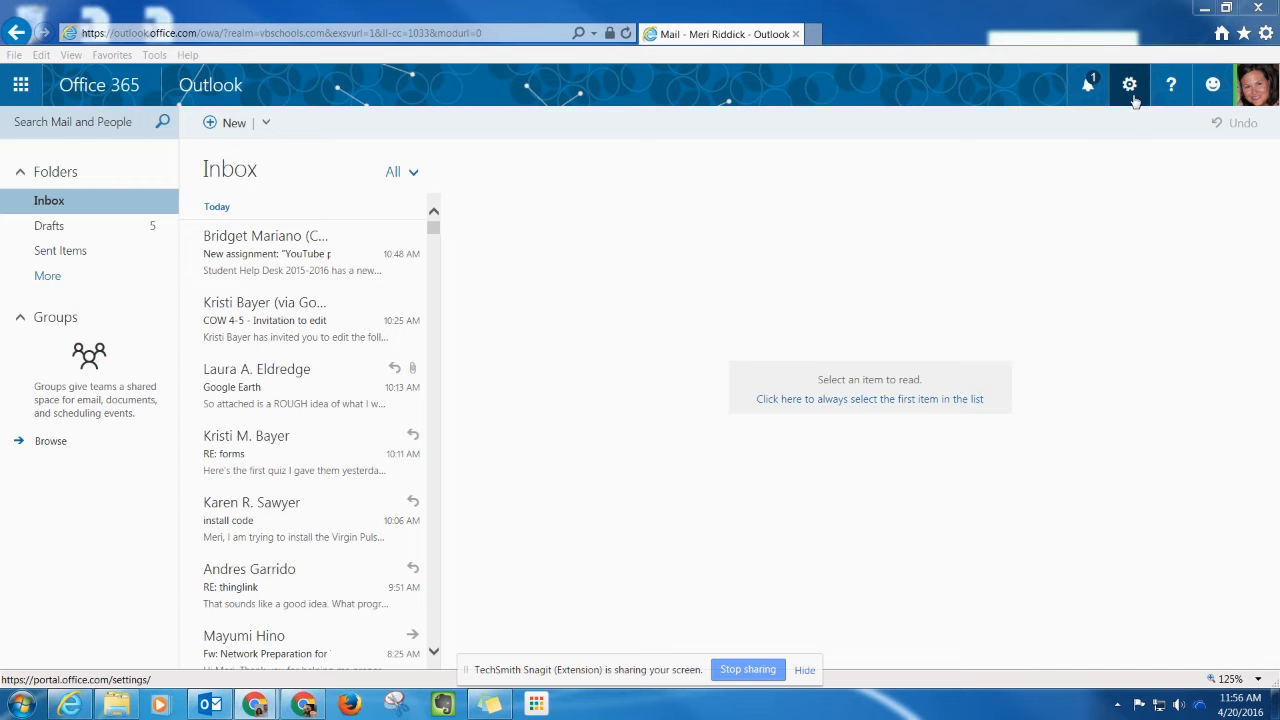
mouse_move(770, 107)
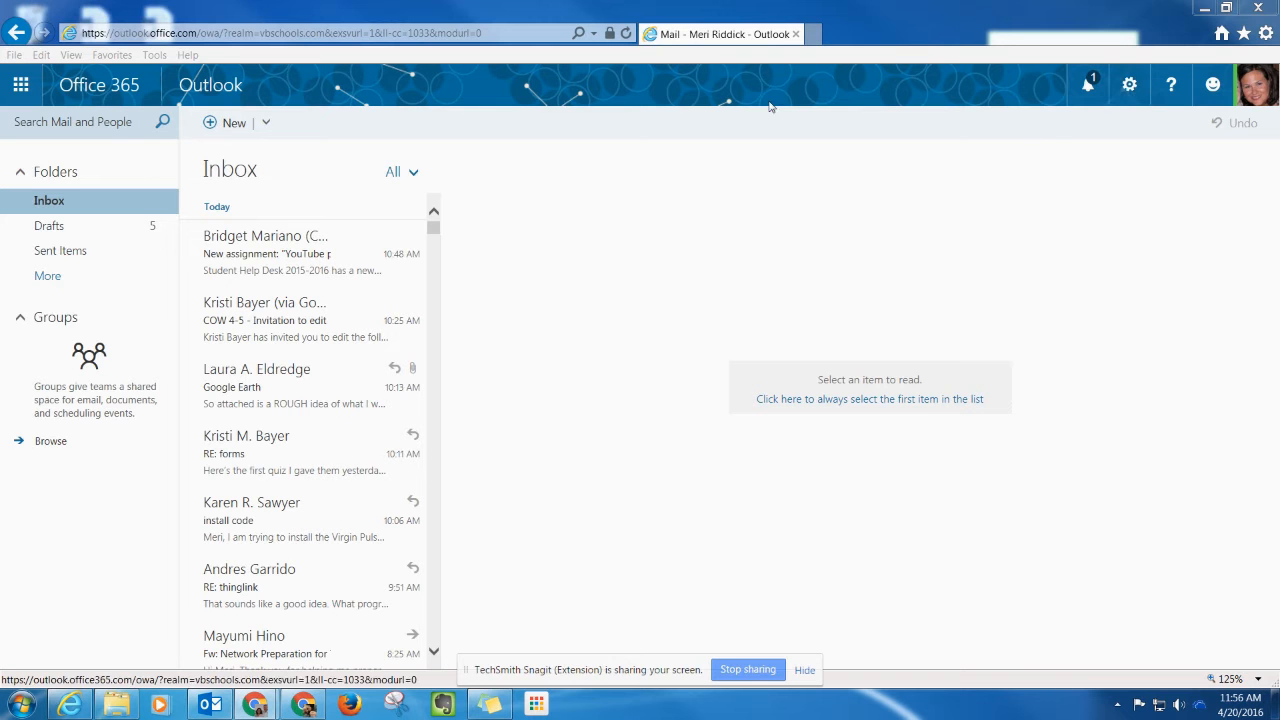
mouse_move(1129, 84)
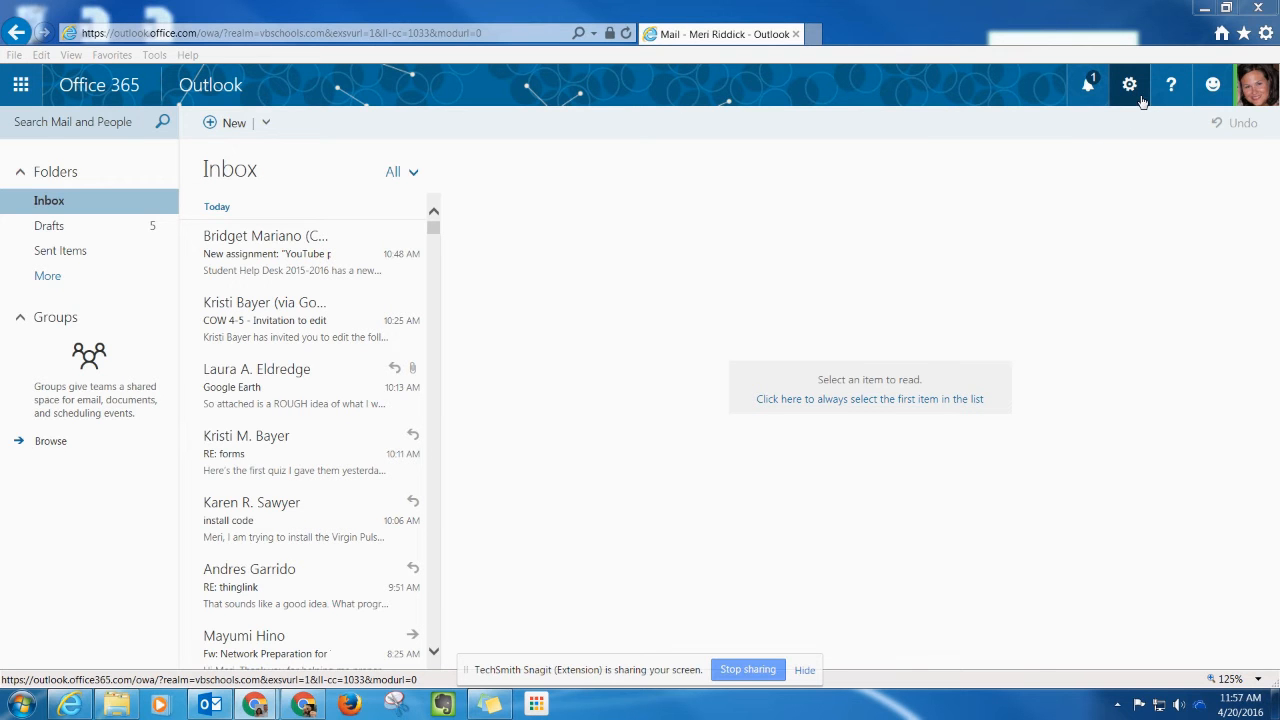
Open the Automatic replies pane from the Settings gear menu.
left_click(1129, 84)
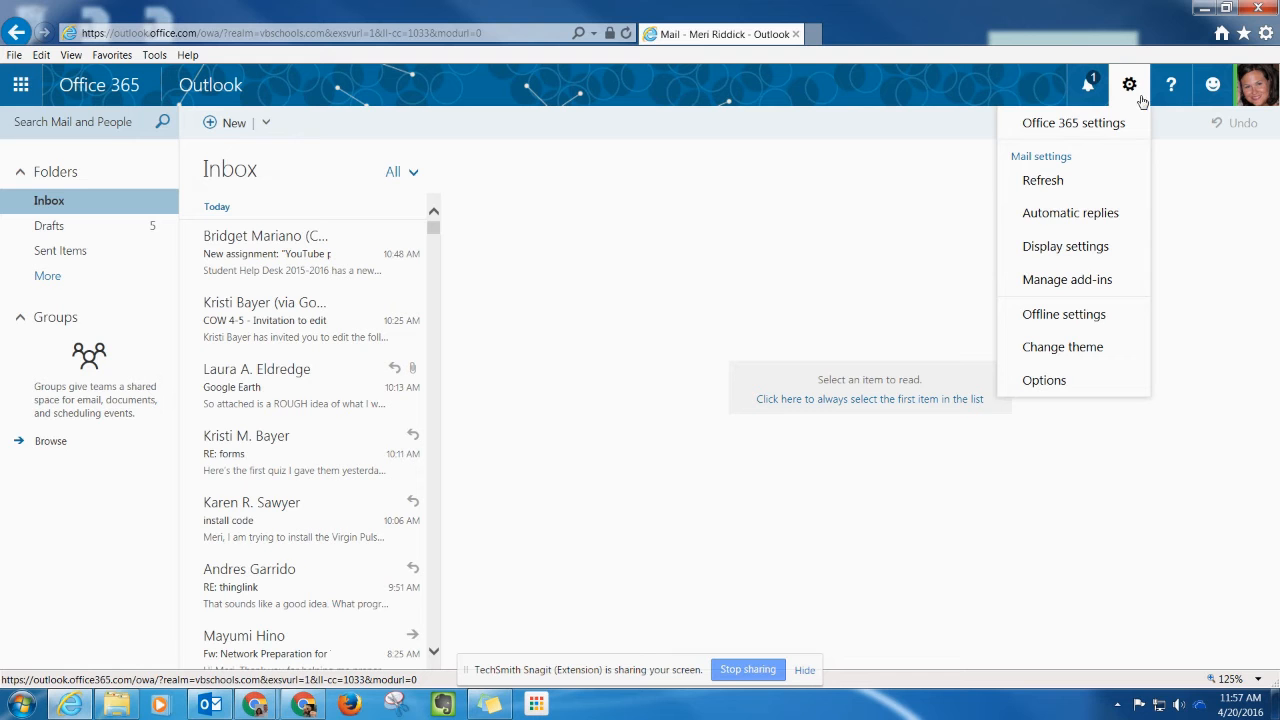
mouse_move(1070, 213)
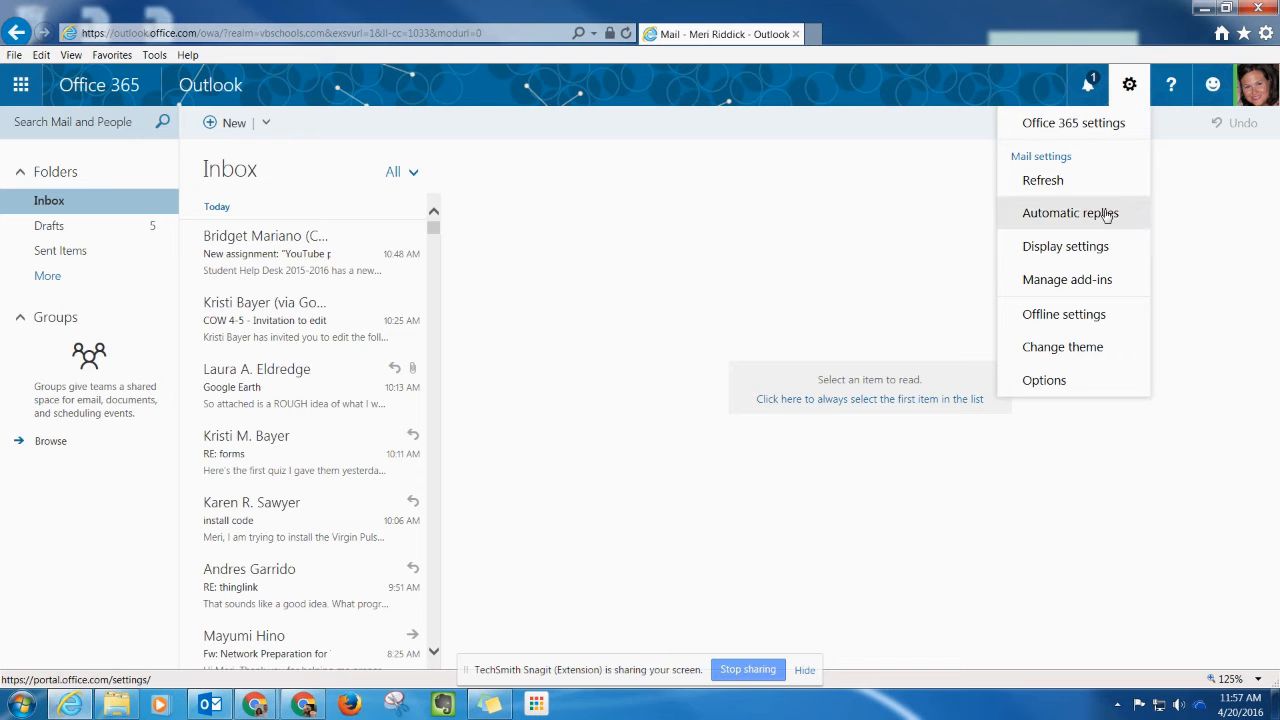
left_click(1071, 213)
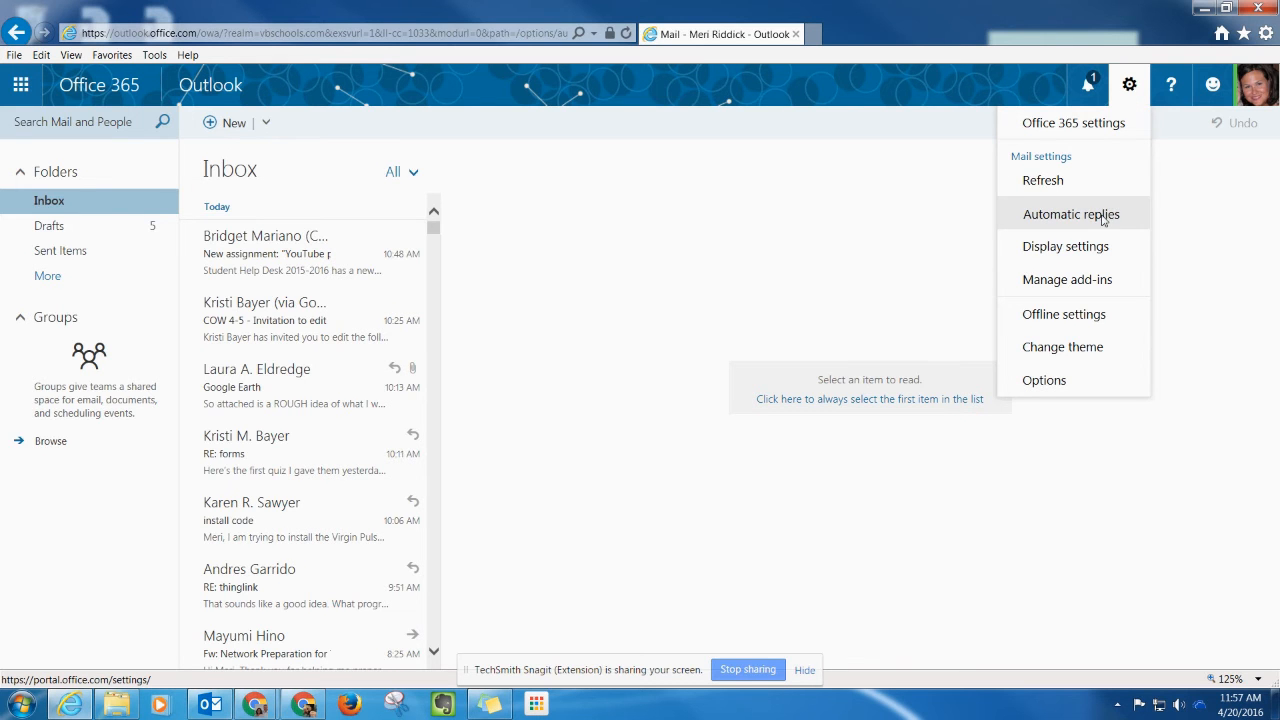
left_click(1070, 214)
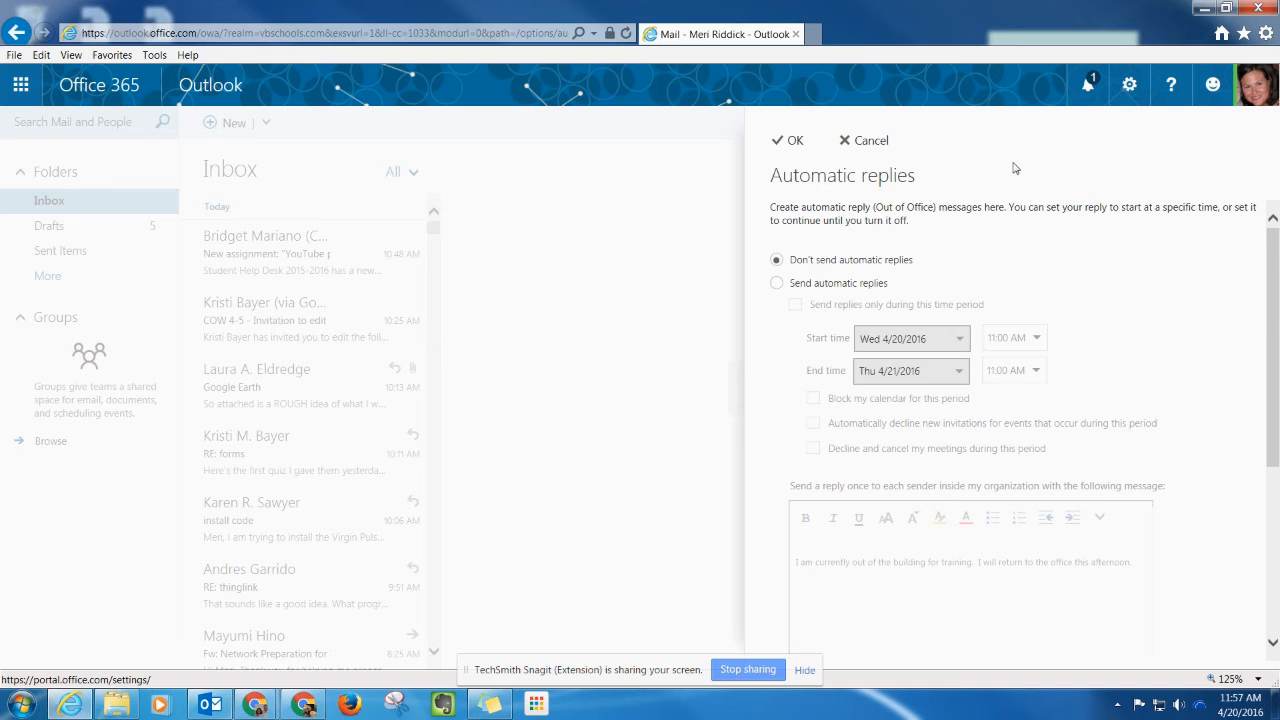
mouse_move(966, 270)
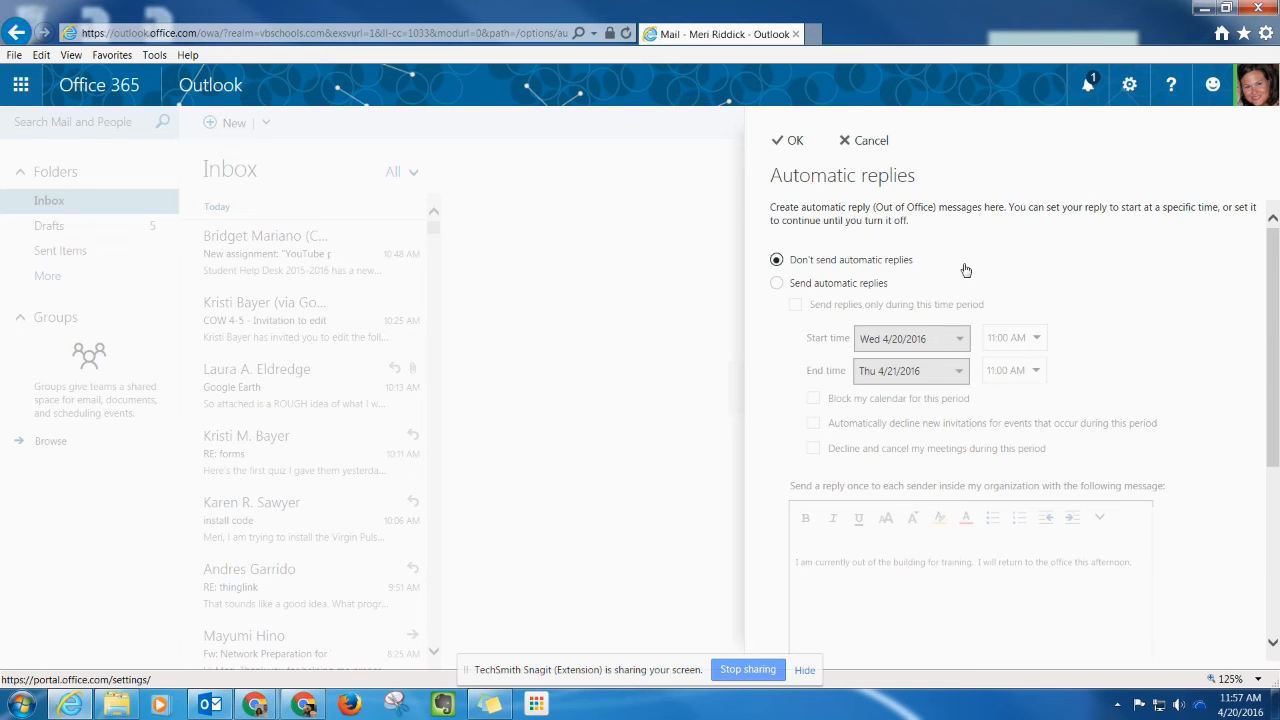
Enable automatic replies limited to Wed 4/20/2016 11:00 AM through Thu 4/21/2016 11:00 AM.
left_click(776, 282)
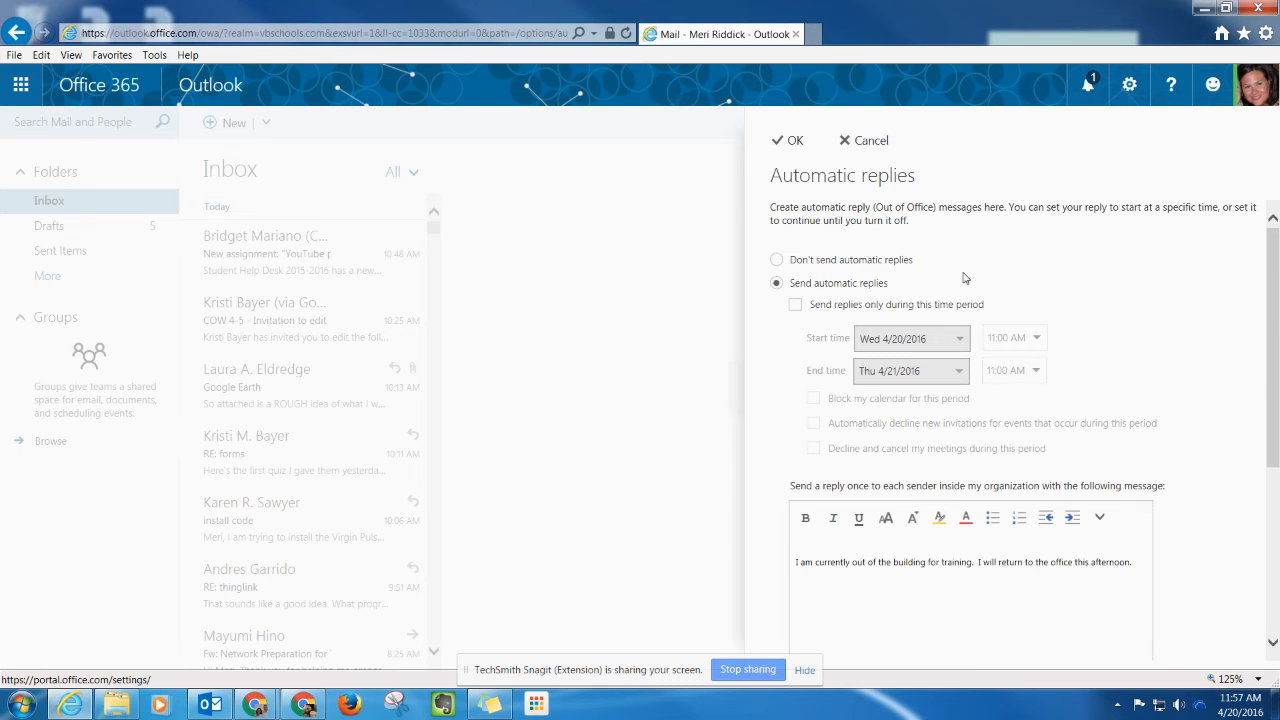
mouse_move(995, 277)
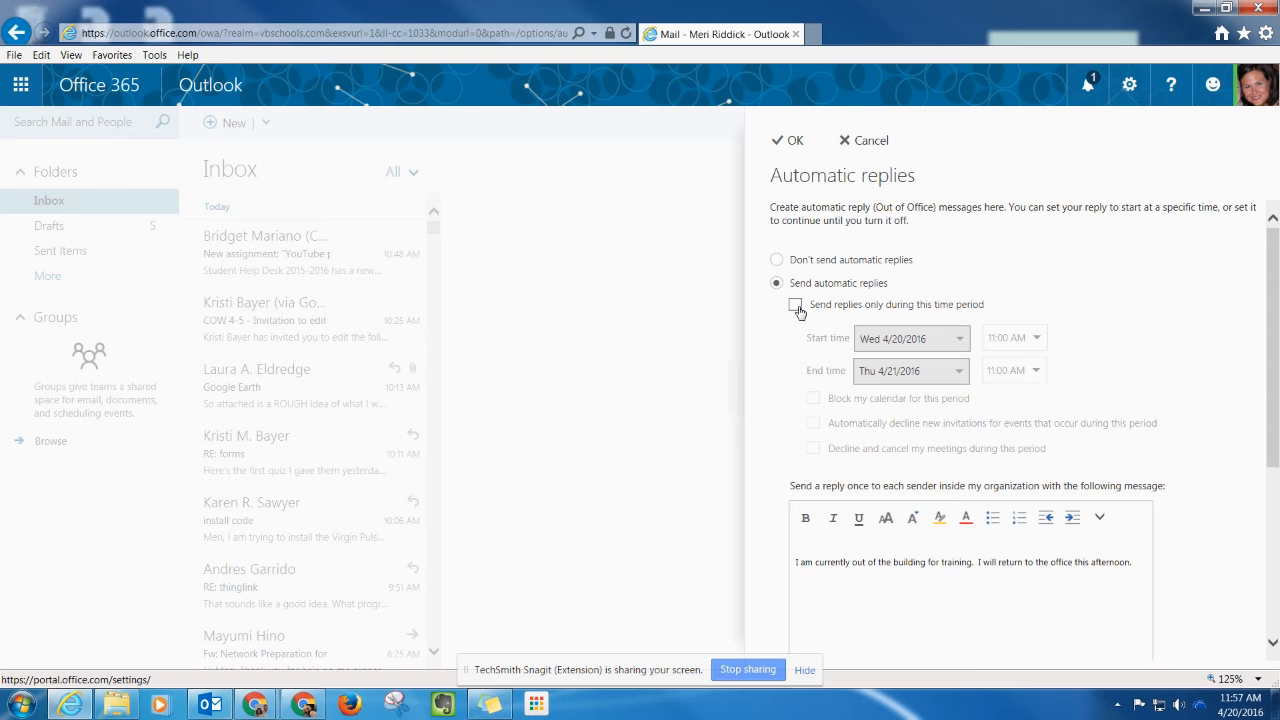
left_click(795, 304)
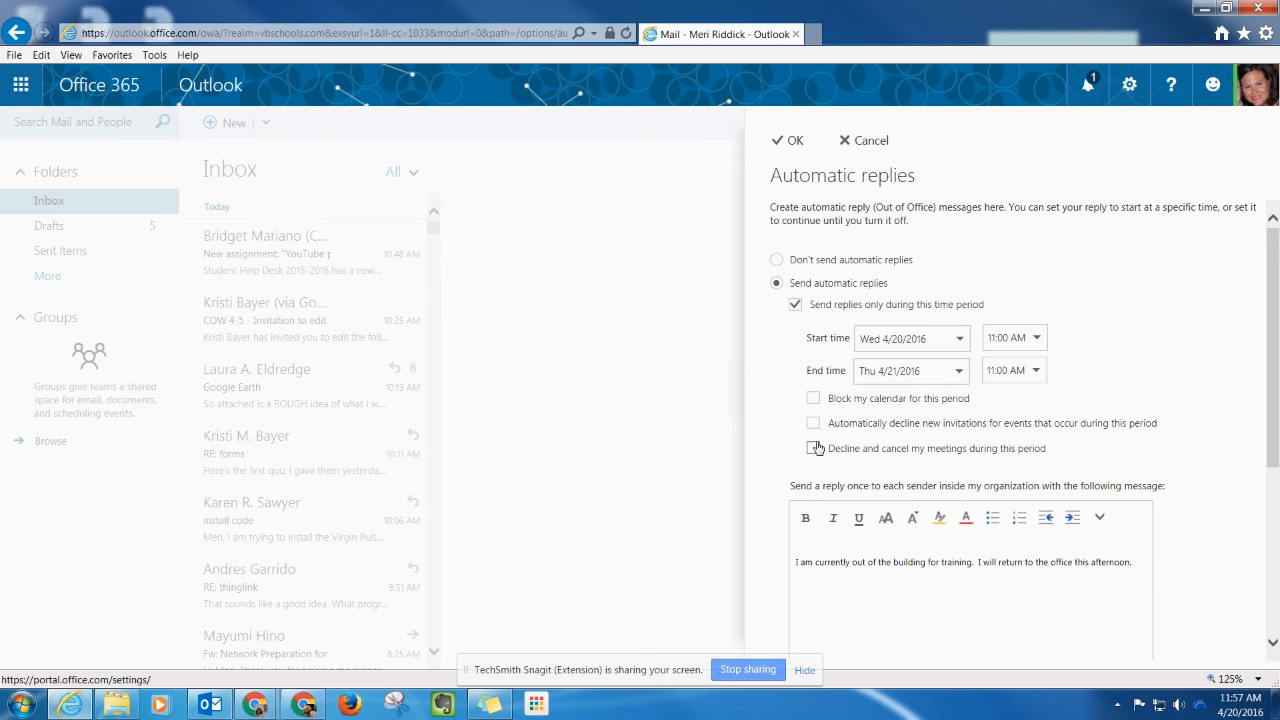
left_click(812, 448)
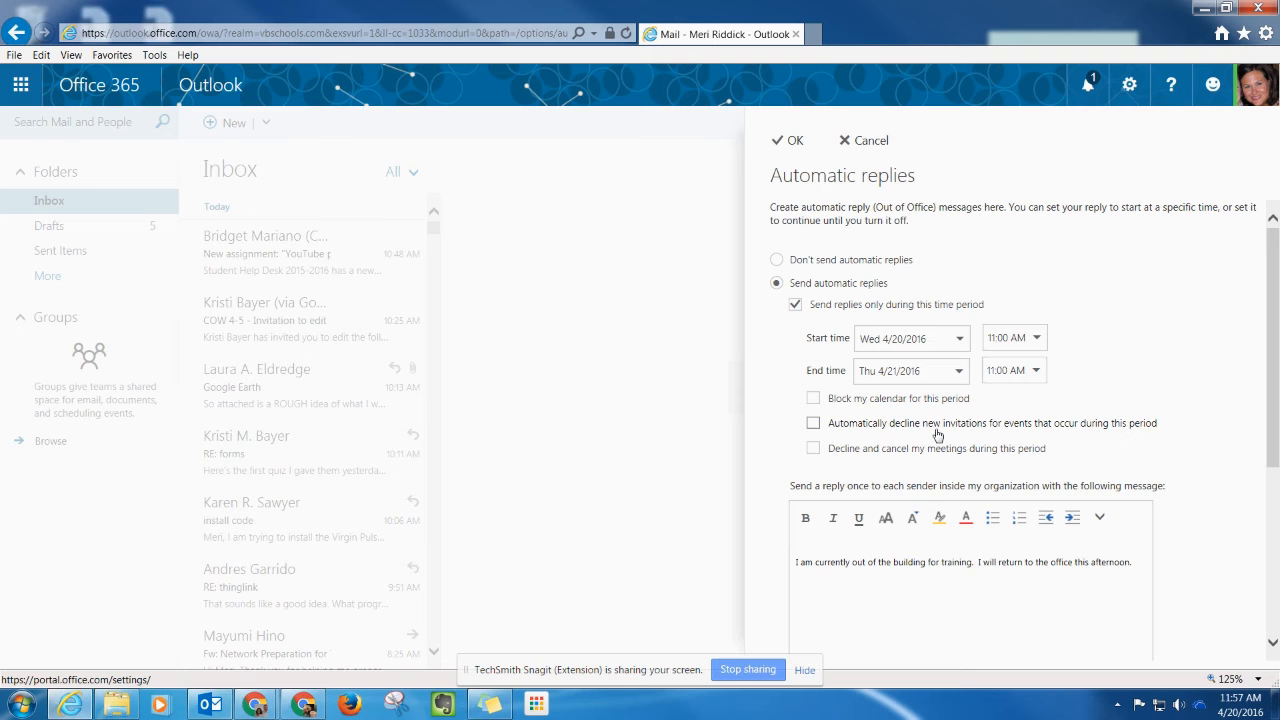
mouse_move(945, 435)
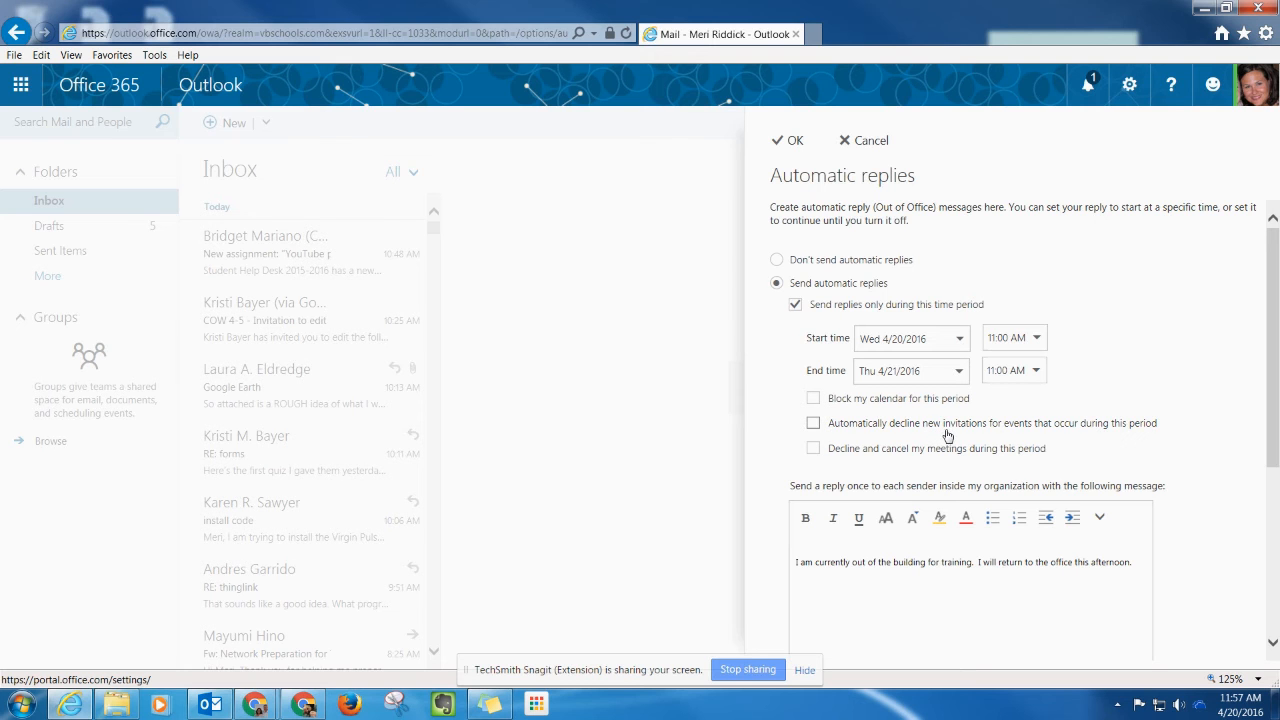
left_click(813, 422)
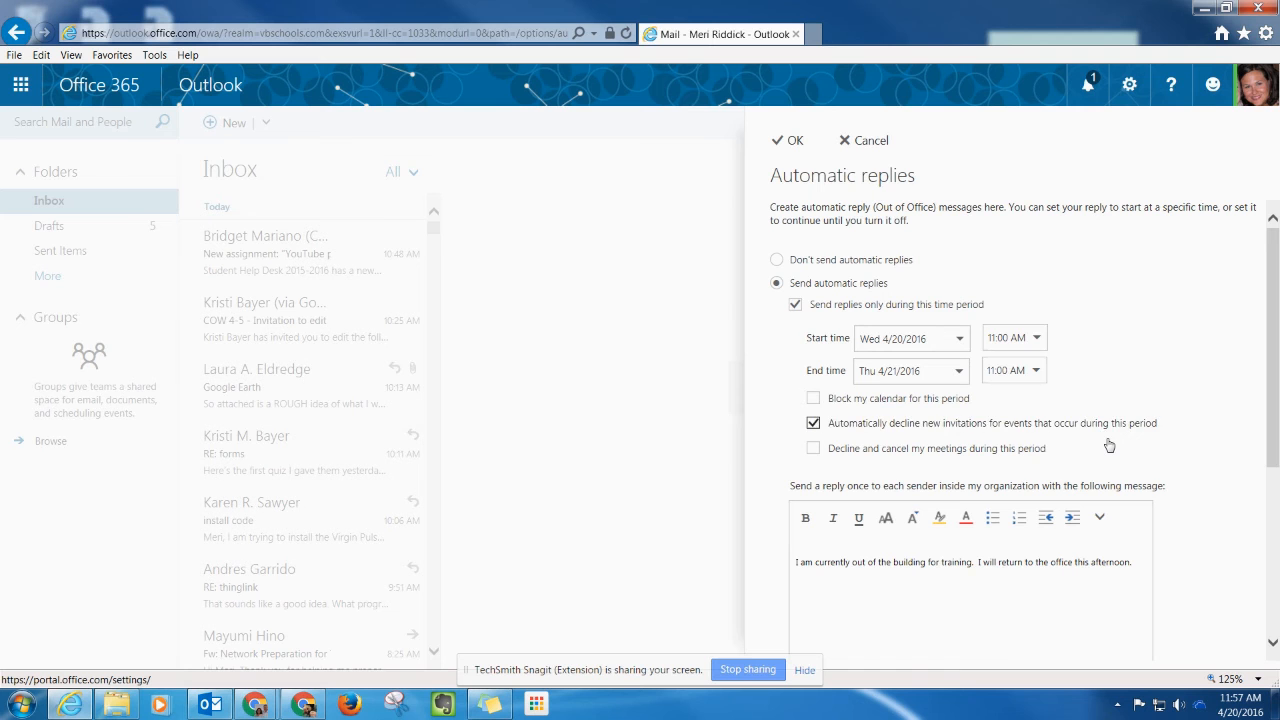
left_click(814, 423)
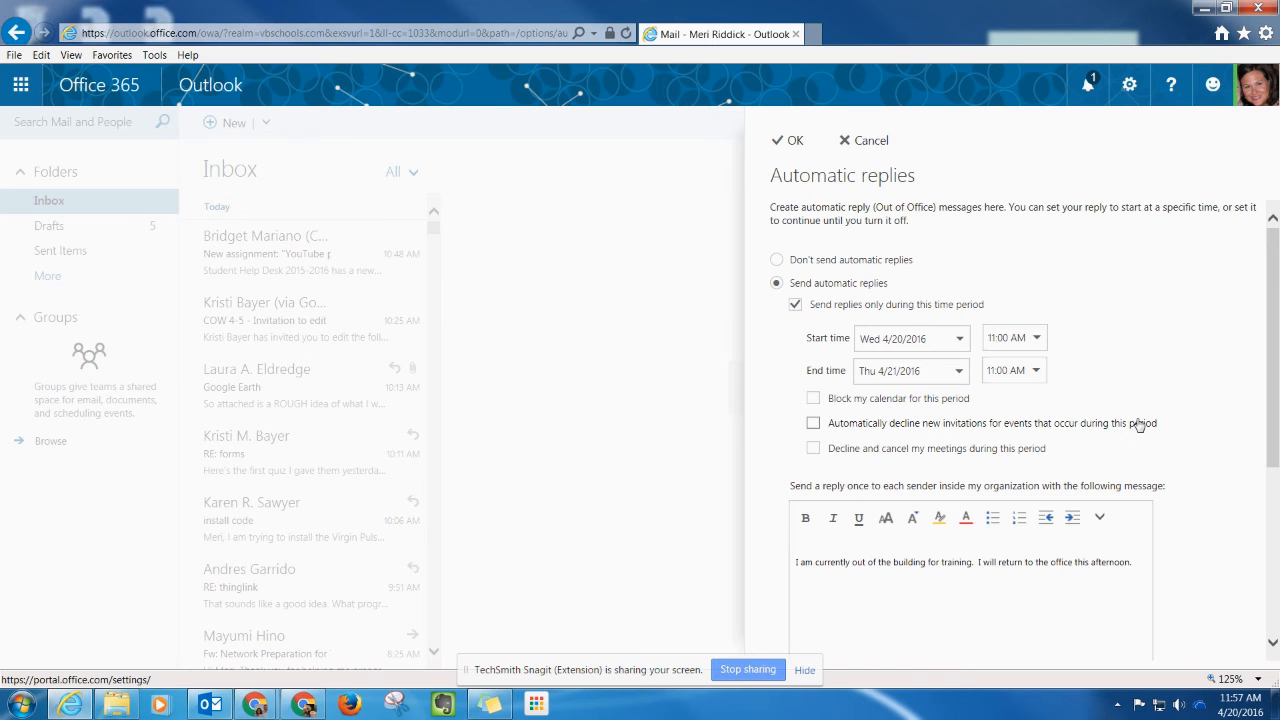
scroll("down", 3)
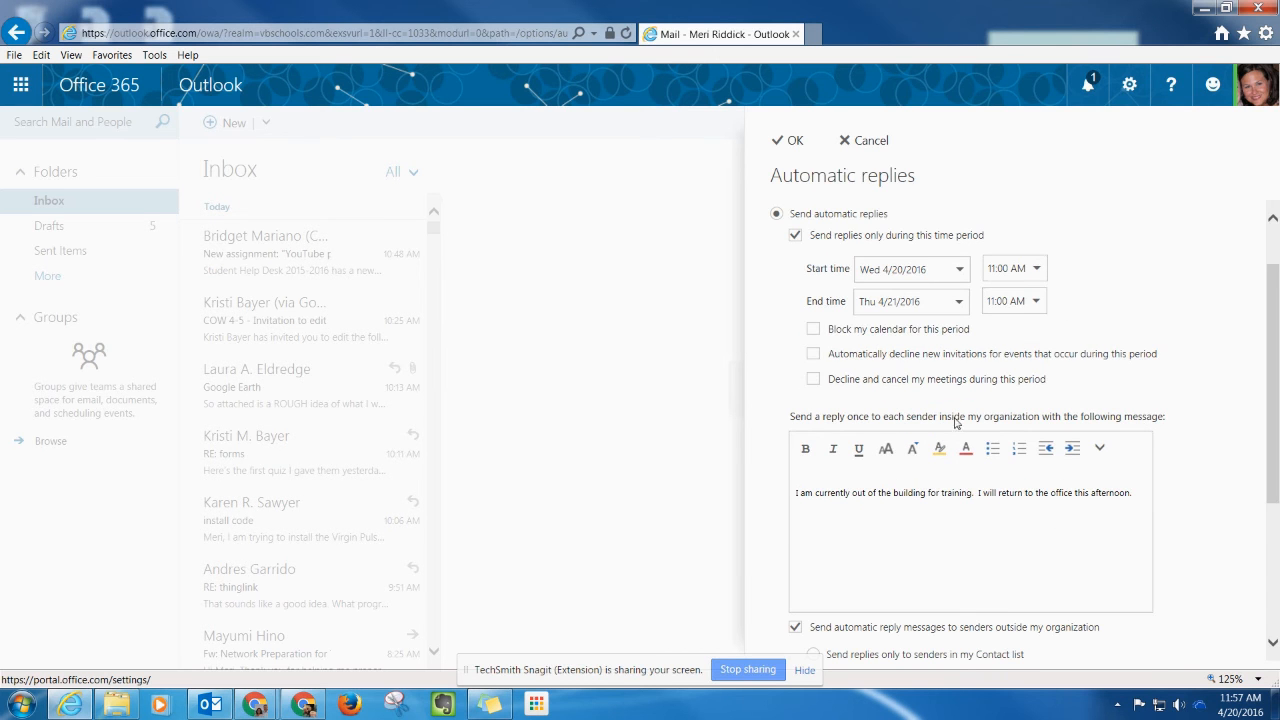
left_click_drag(793, 492, 893, 492)
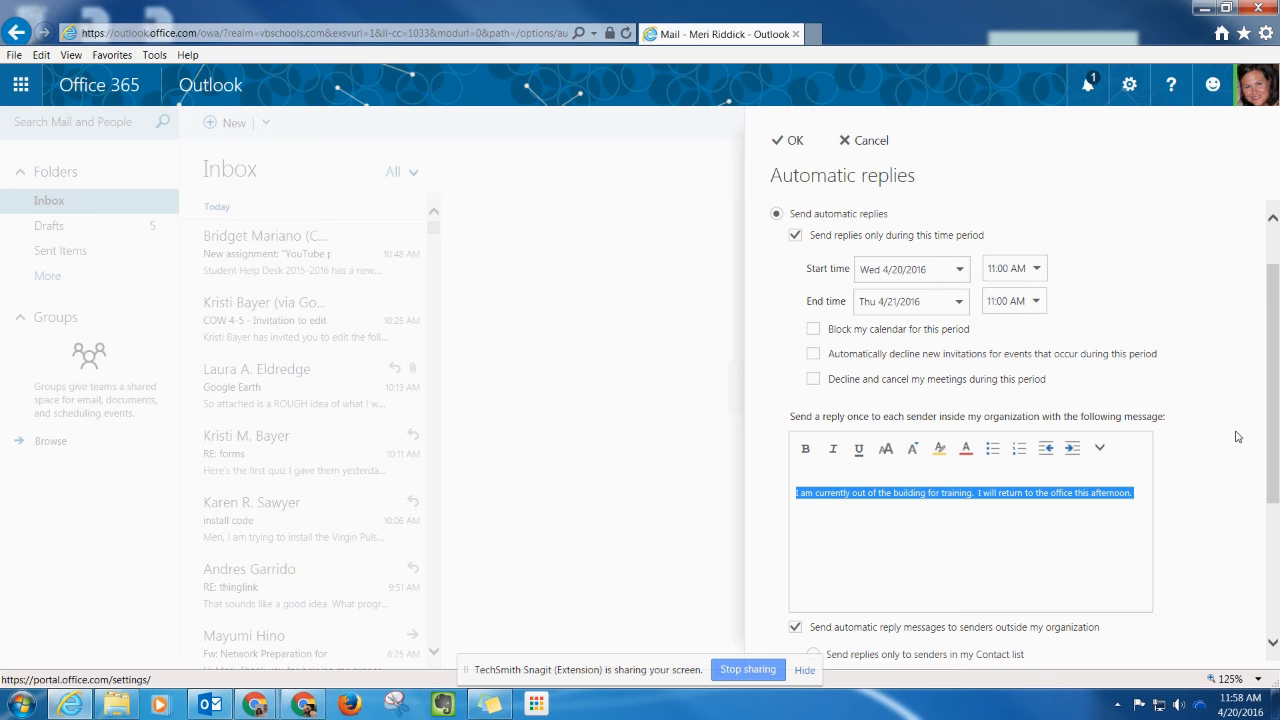
mouse_move(1009, 468)
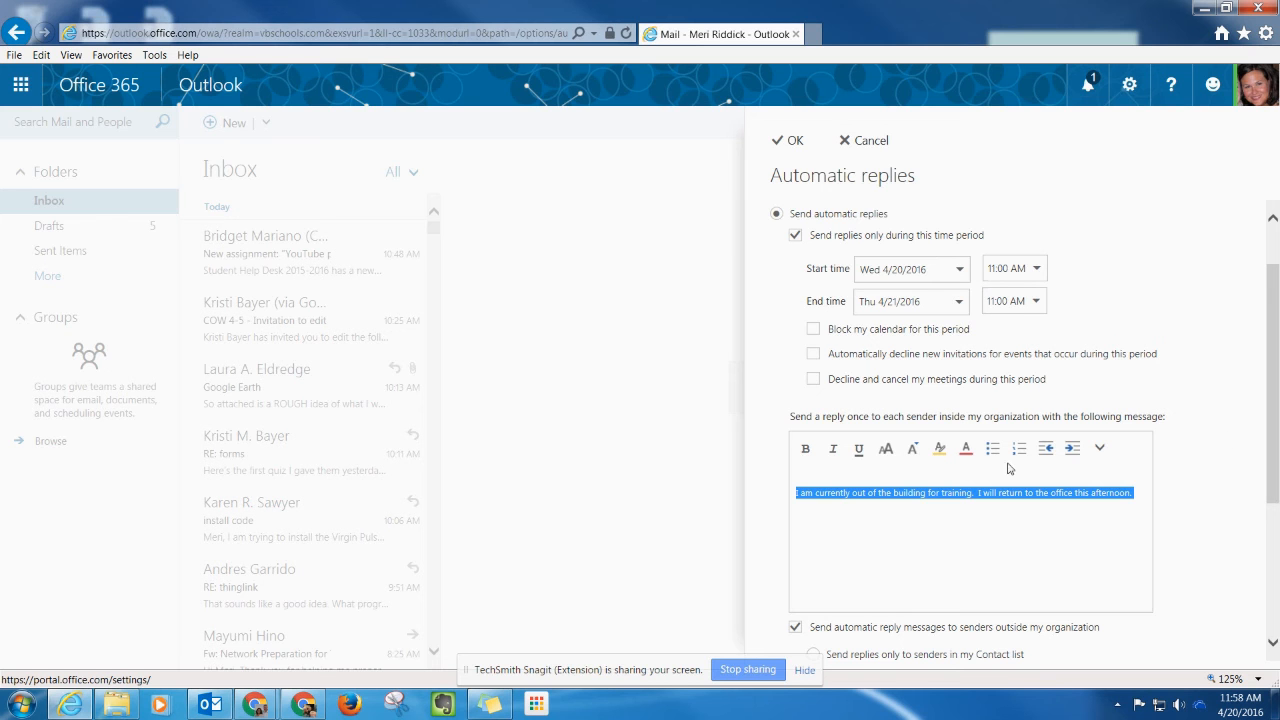
left_click(1065, 528)
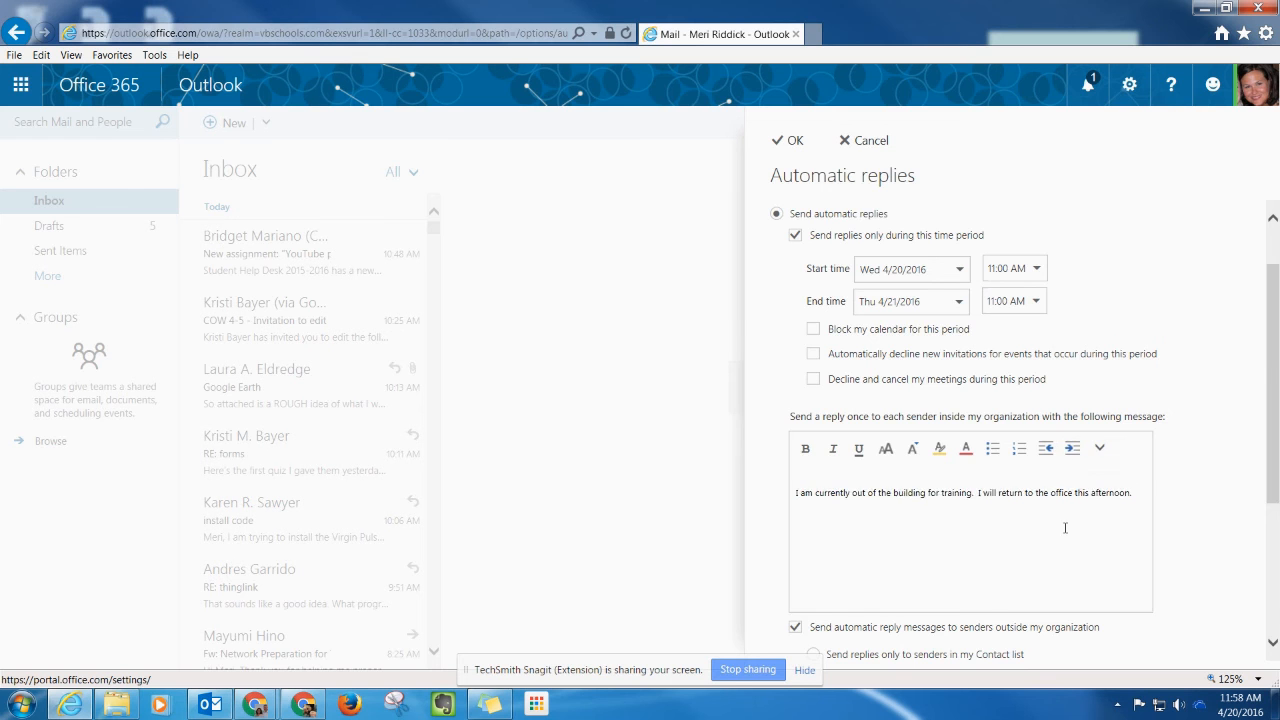
scroll("down", 3)
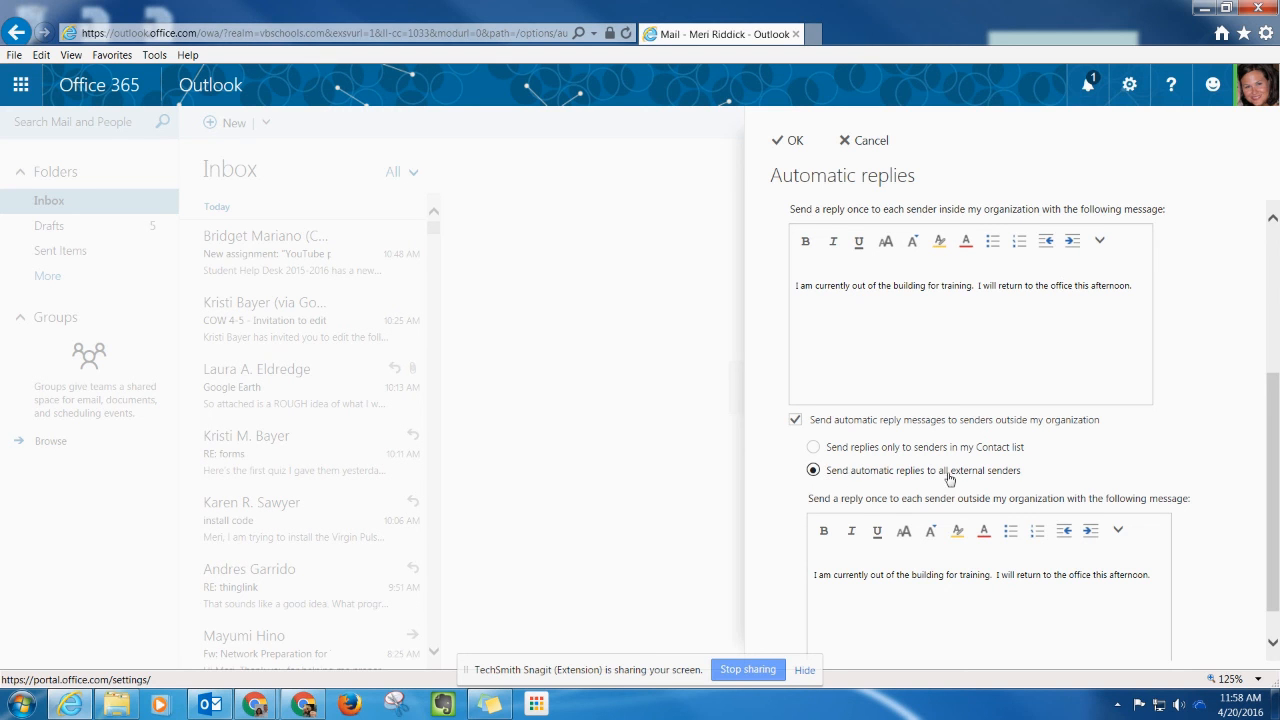
mouse_move(1048, 482)
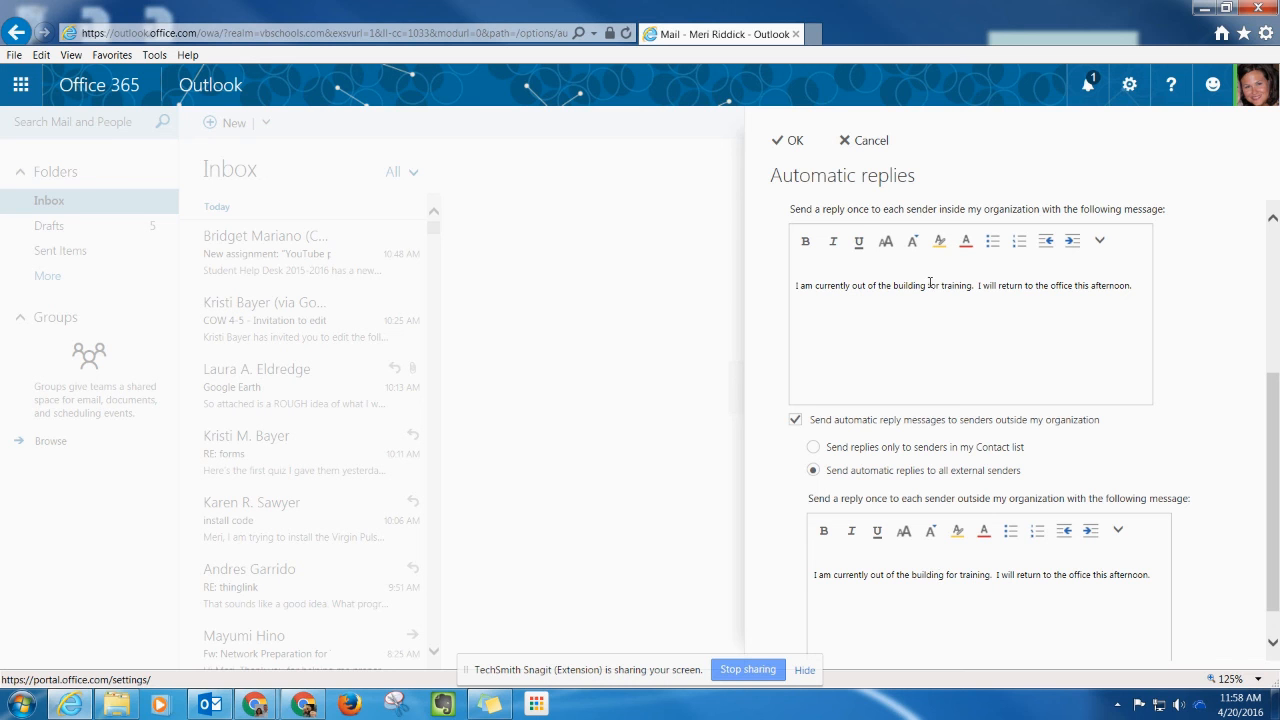
scroll("down", 3)
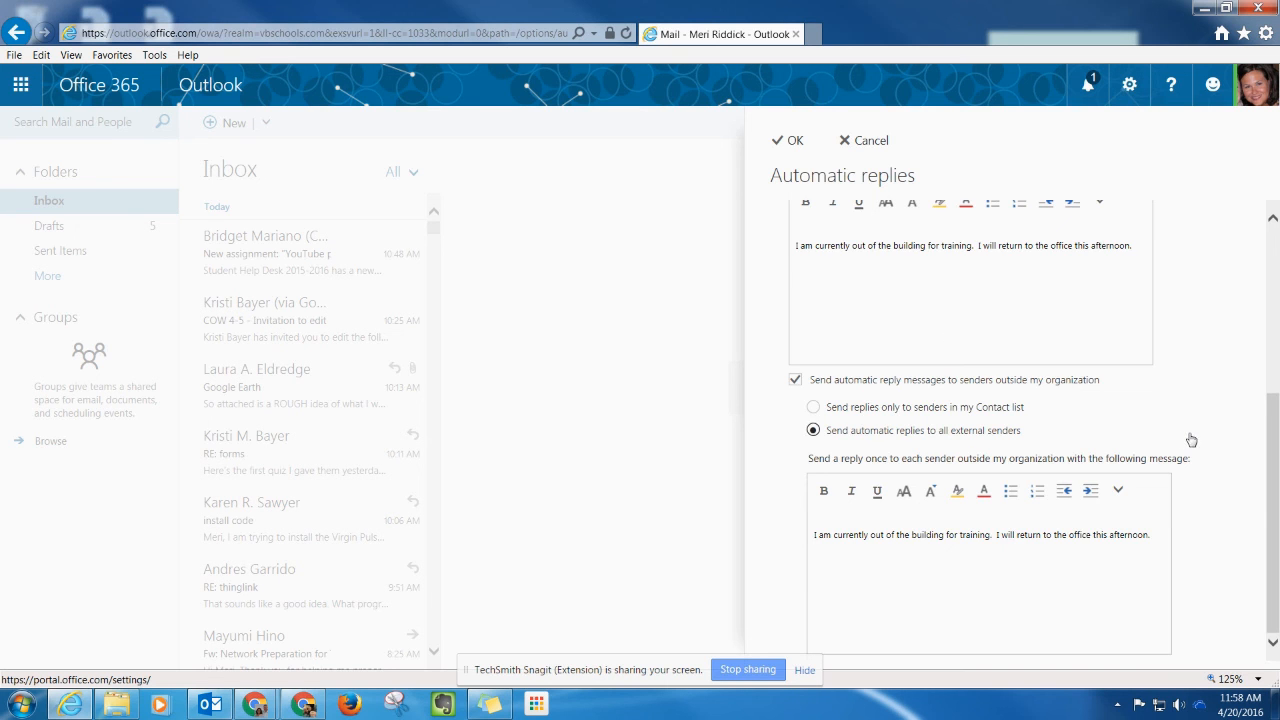